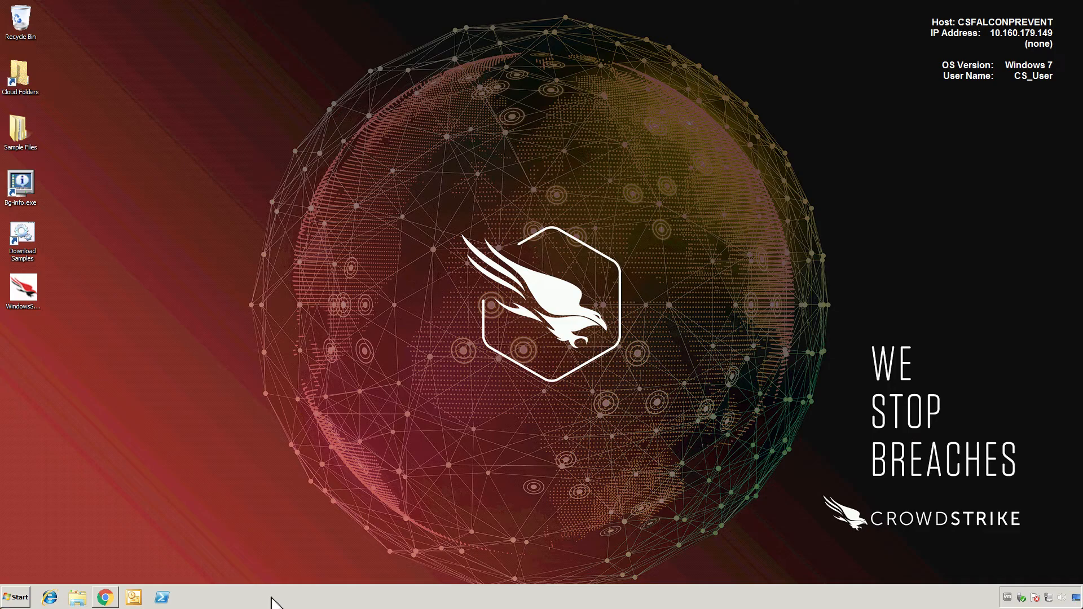
pyautogui.moveTo(270, 561)
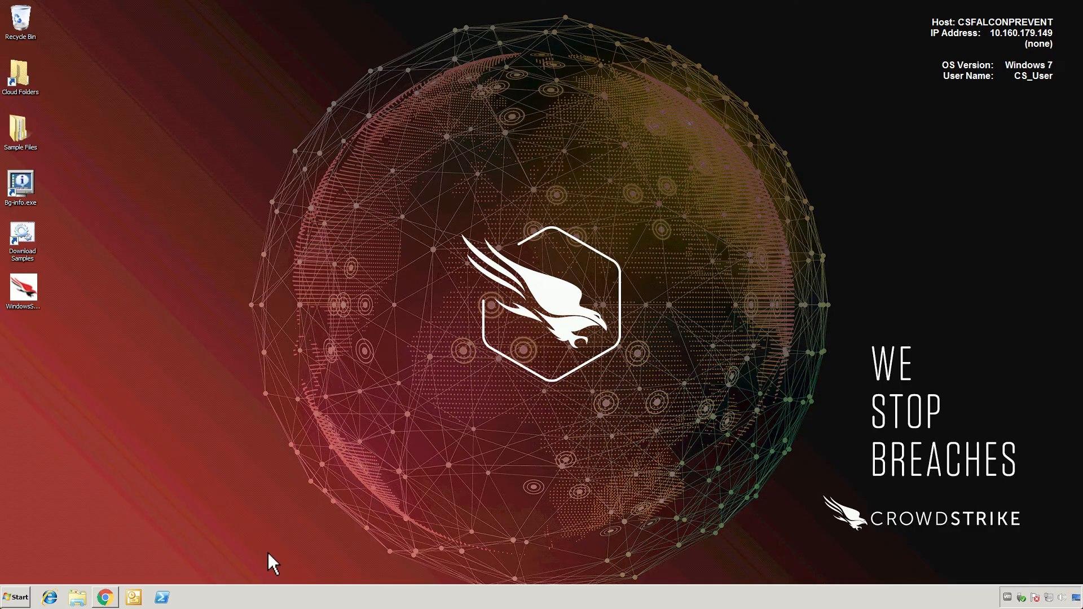
# Open the Ransomware folder inside Sample Files, listing its ten sample executables
pyautogui.doubleClick(22, 129)
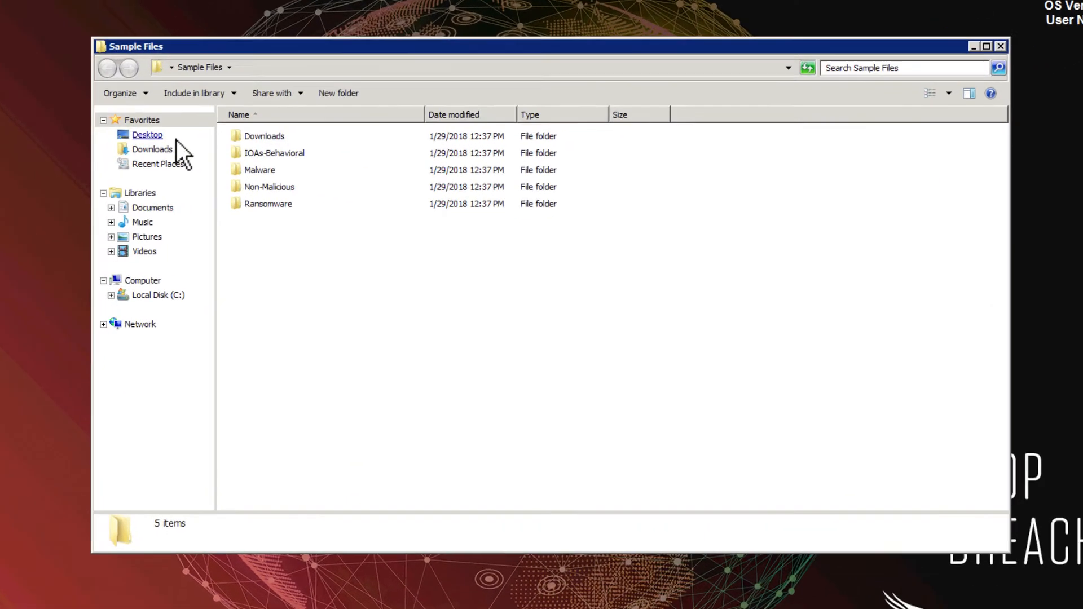
pyautogui.click(268, 204)
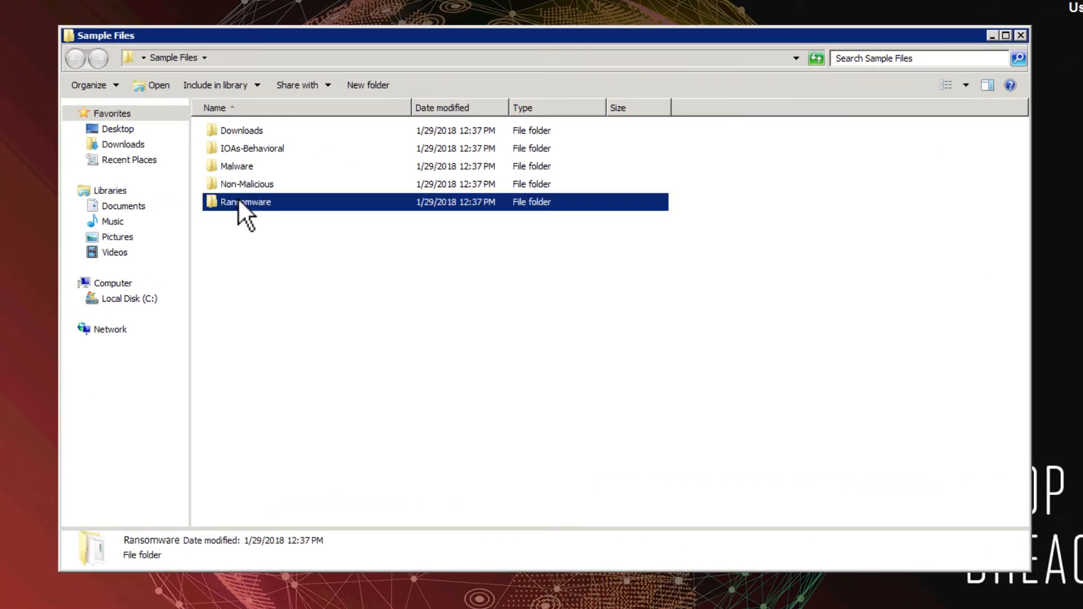
pyautogui.doubleClick(245, 202)
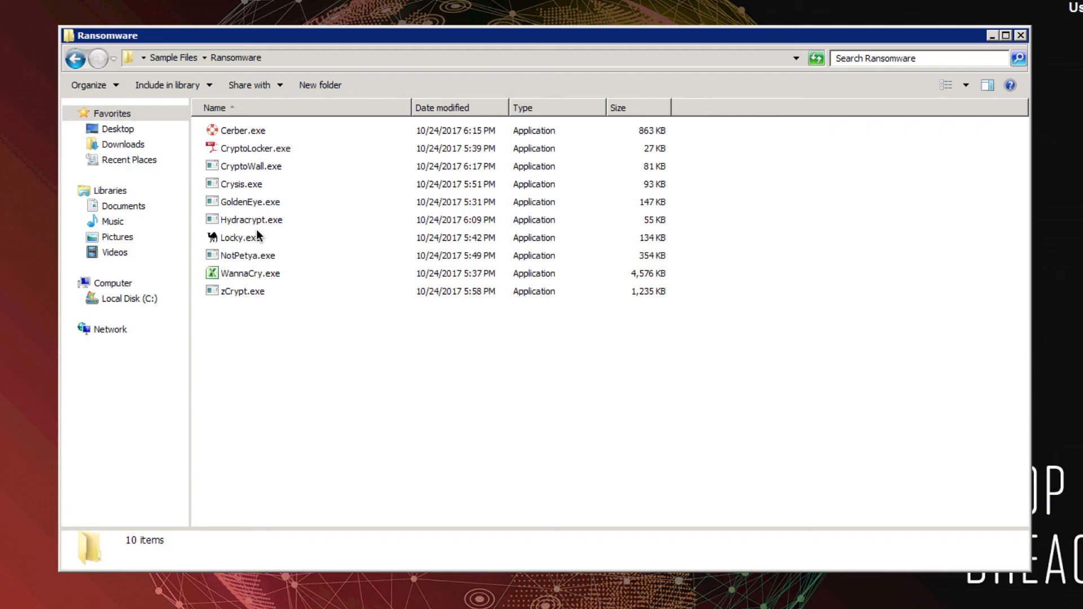
# Attempt to run Cerber.exe and GoldenEye.exe, dismissing the access-denied errors
pyautogui.click(240, 131)
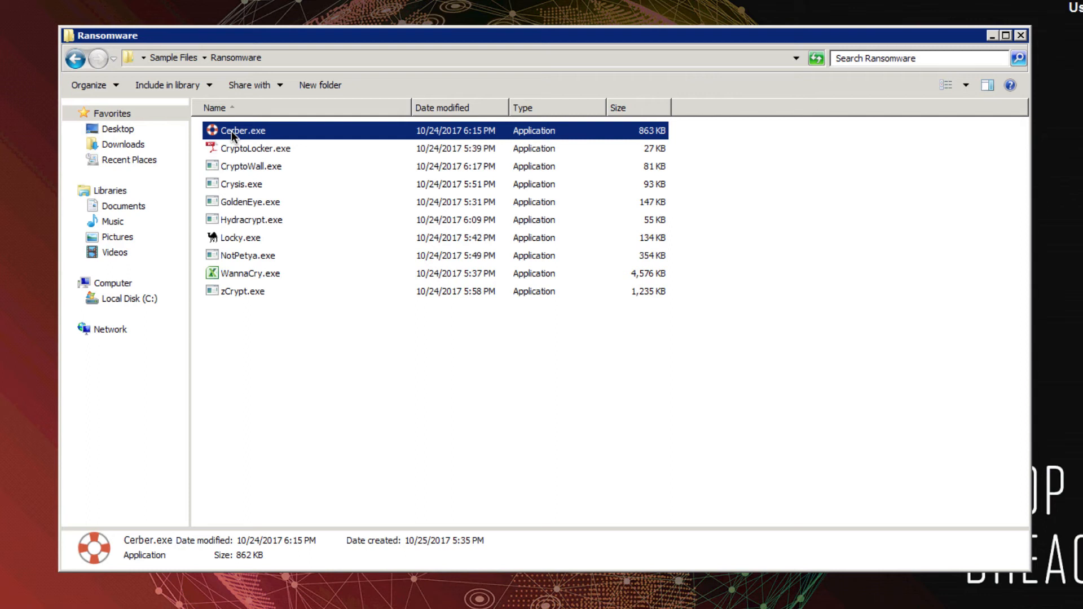
pyautogui.doubleClick(242, 130)
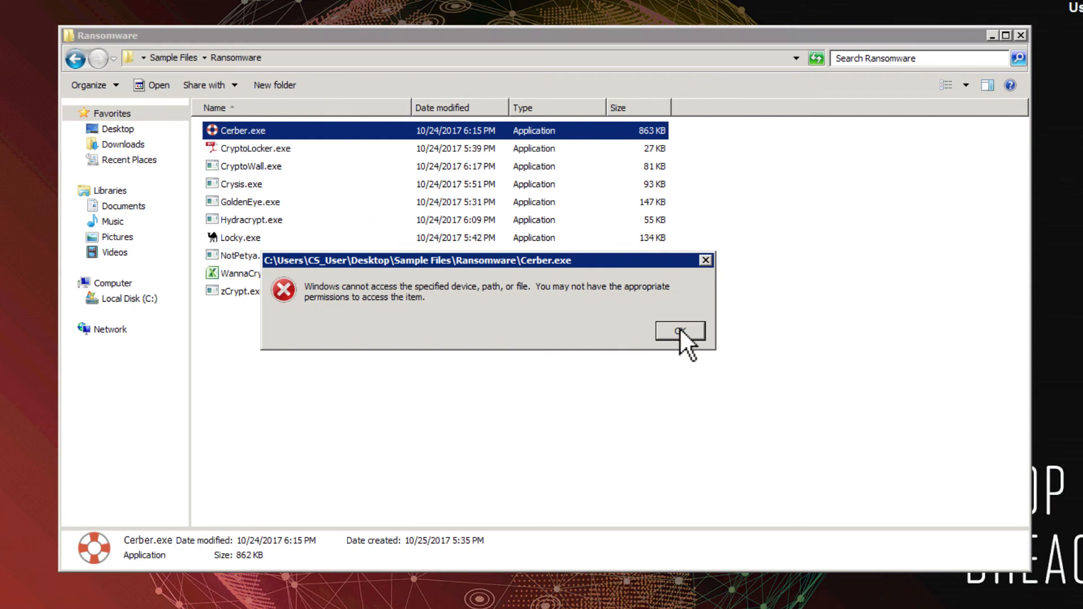
pyautogui.click(680, 331)
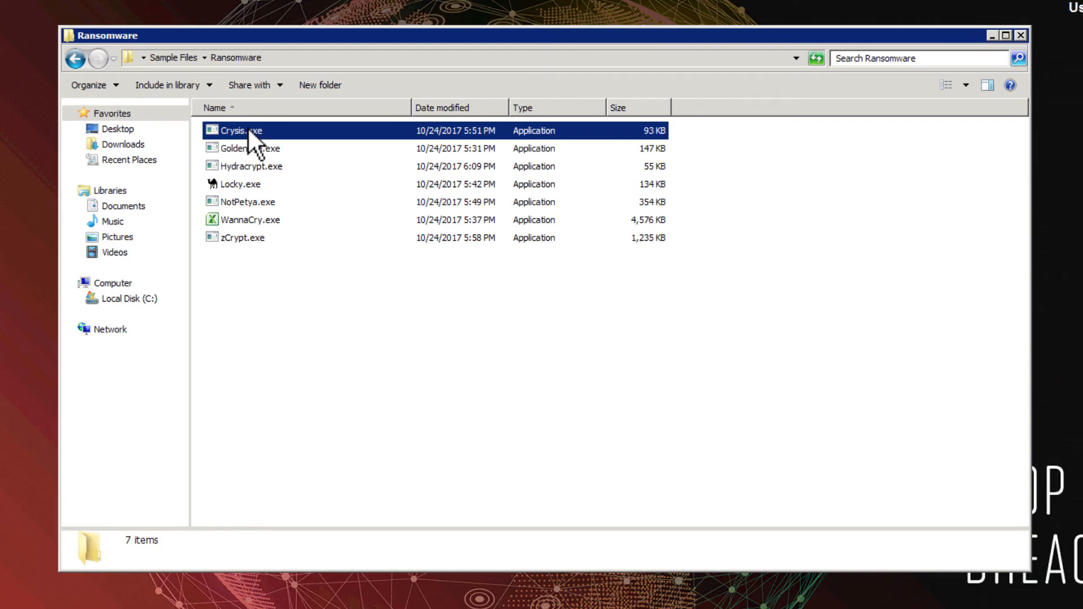
pyautogui.doubleClick(250, 148)
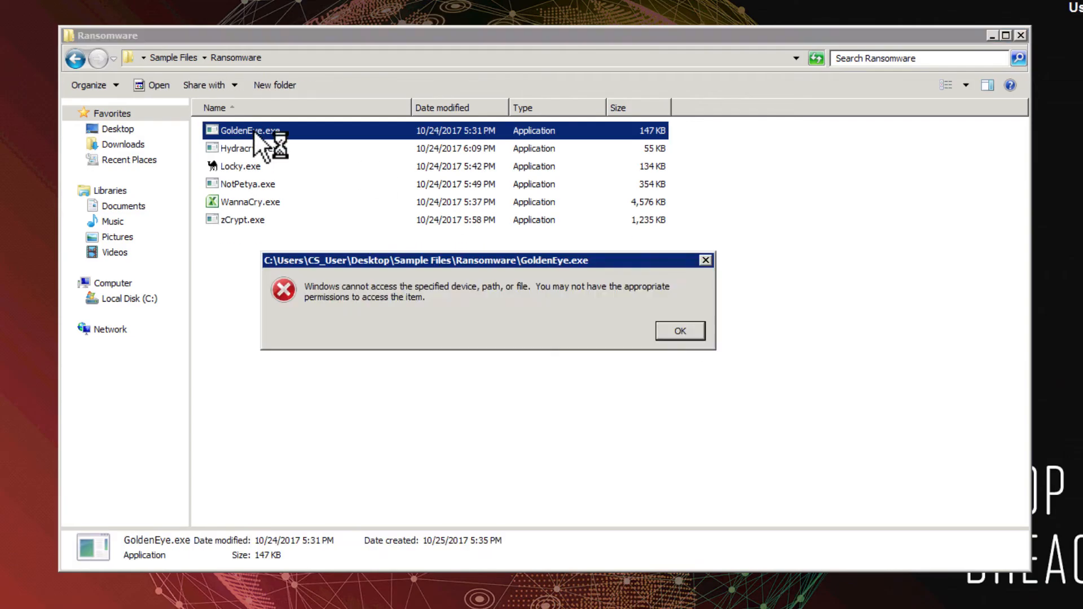
pyautogui.click(680, 330)
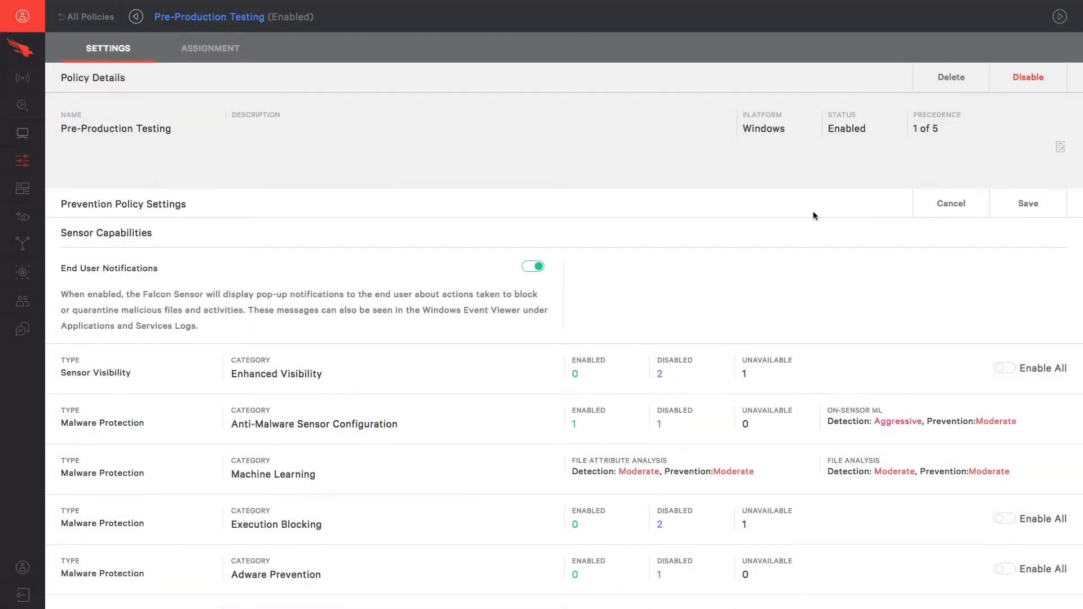
# Turn off Next-Gen Antivirus and disable Machine Learning in the Anti-Malware sensor configuration
pyautogui.scroll(-3)
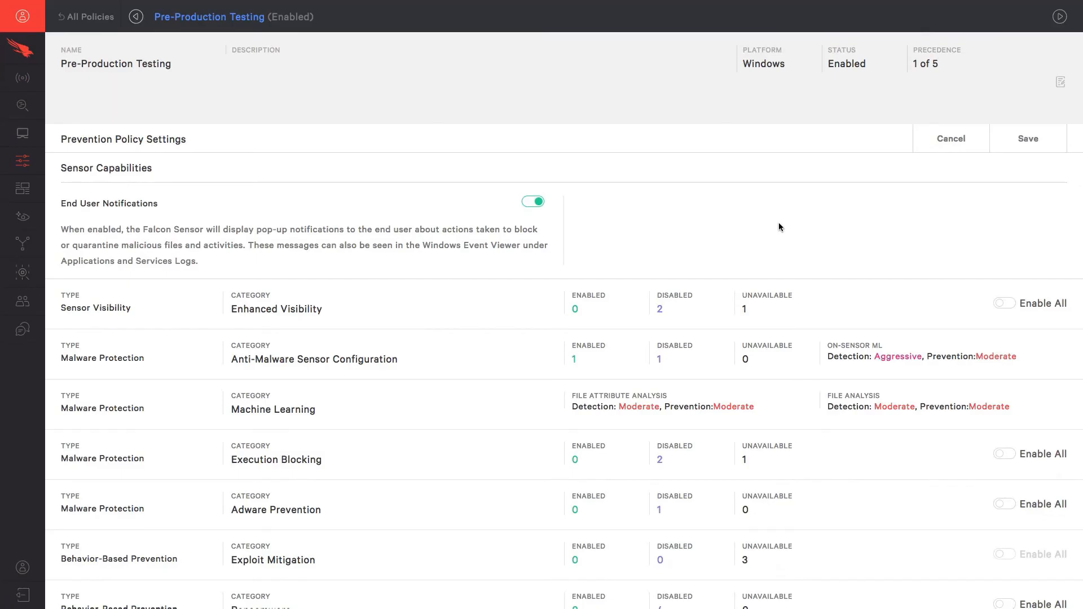
pyautogui.scroll(-3)
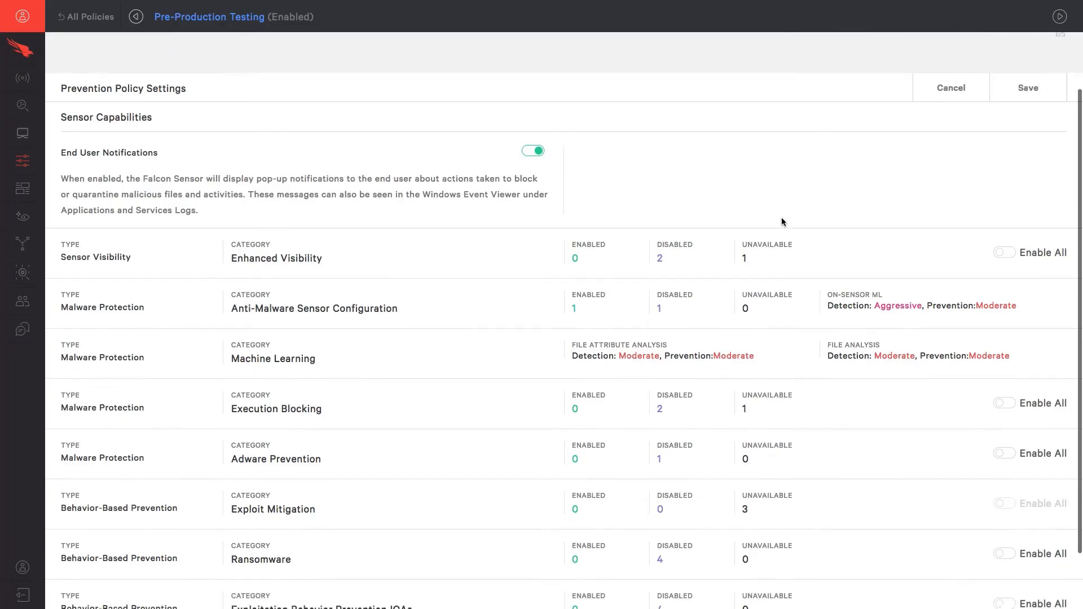
pyautogui.click(314, 308)
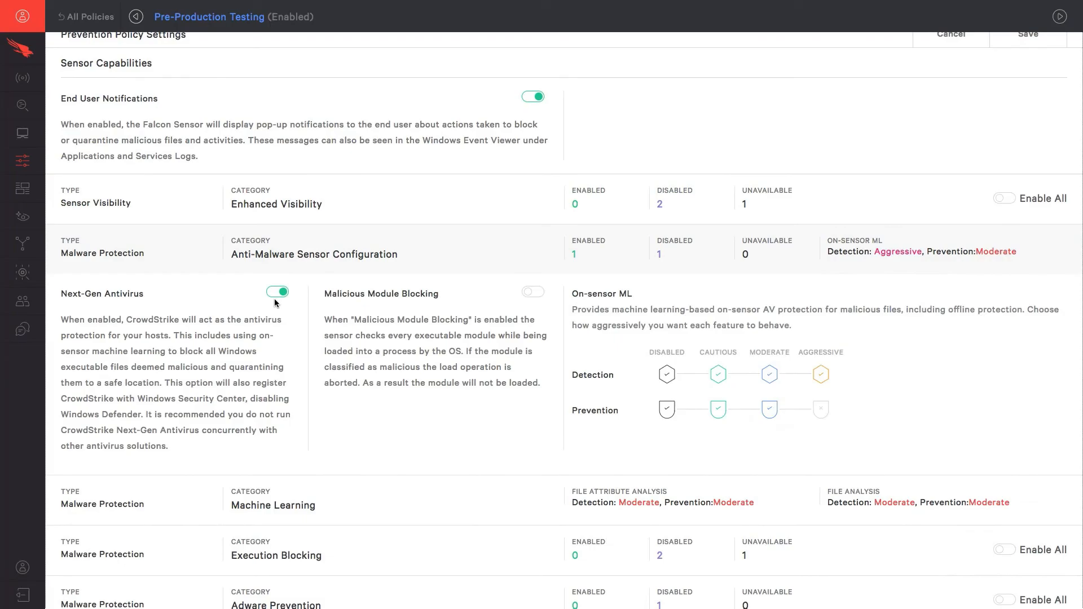
pyautogui.click(277, 292)
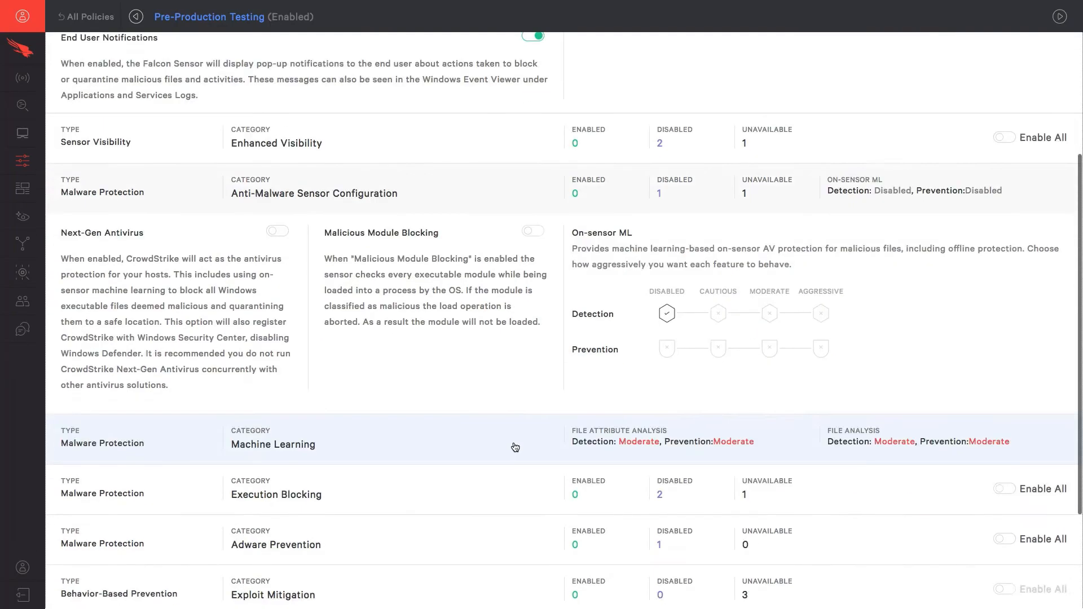
pyautogui.click(515, 447)
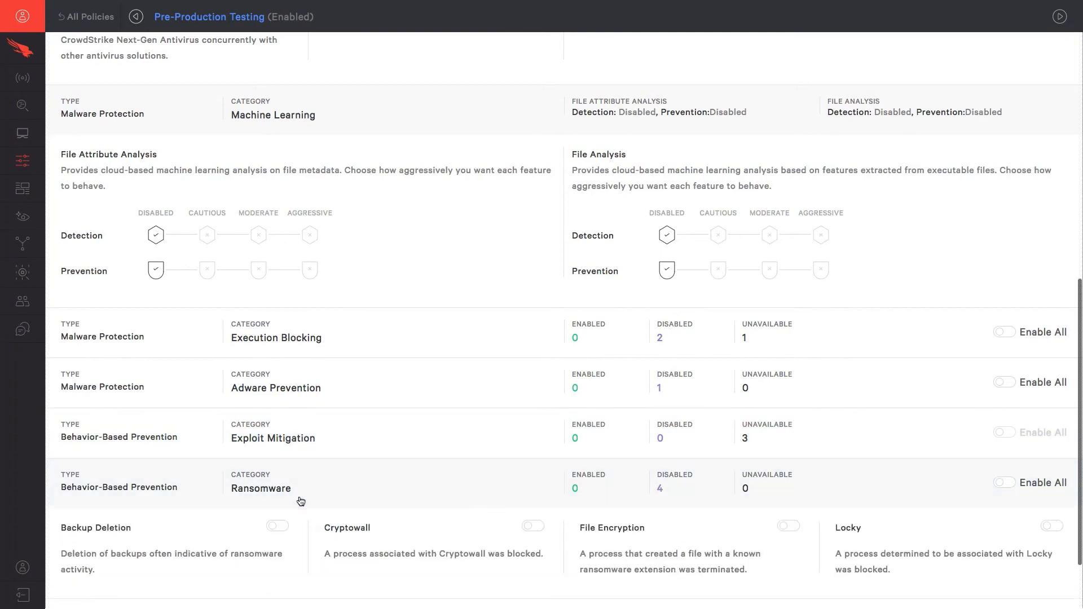
pyautogui.moveTo(739, 496)
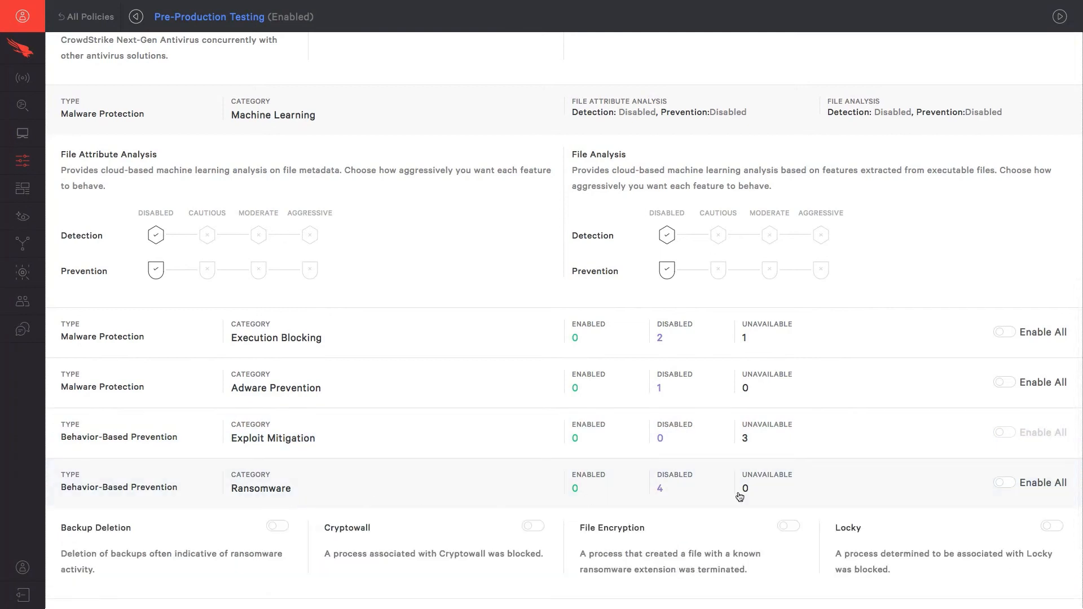
# Enable all four ransomware behavior-based preventions and save the prevention policy
pyautogui.click(1004, 482)
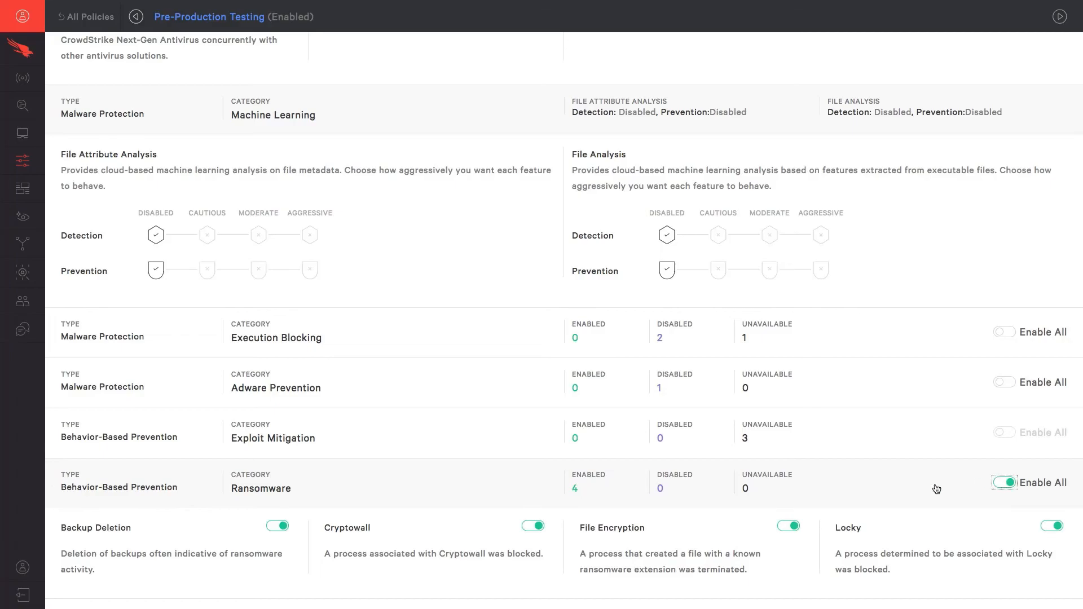
pyautogui.moveTo(931, 512)
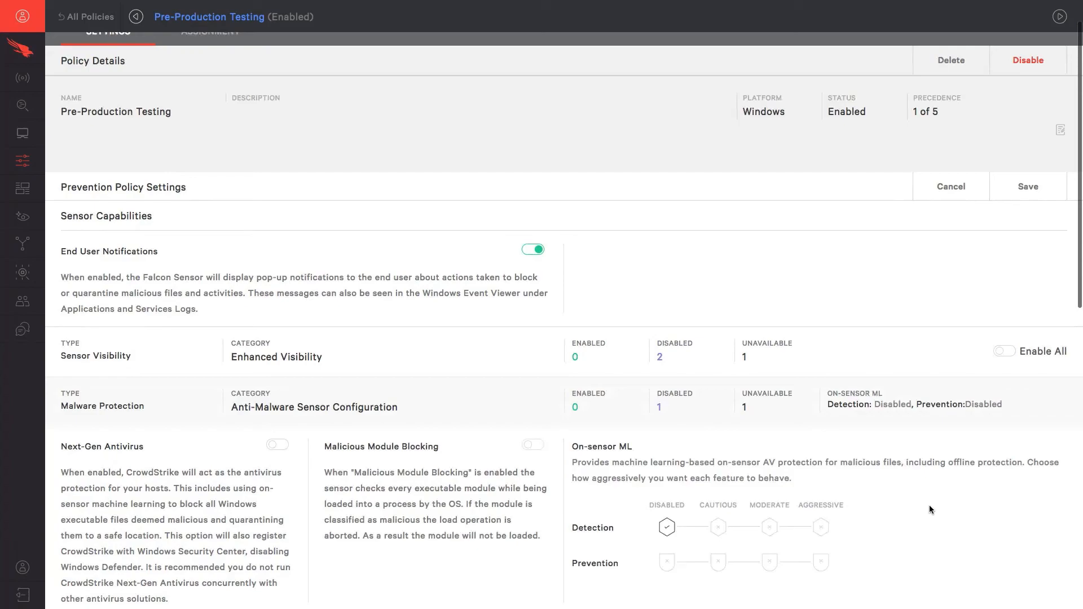
pyautogui.click(1028, 186)
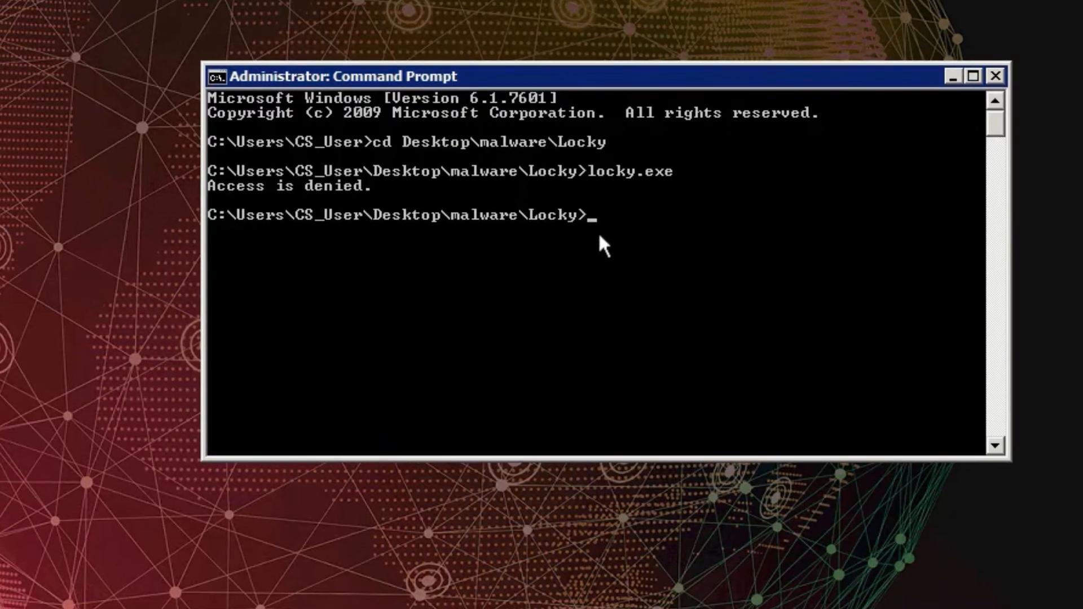
# Run locky.exe from the Locky folder, which is refused with Access is denied
pyautogui.write('locky.exe')
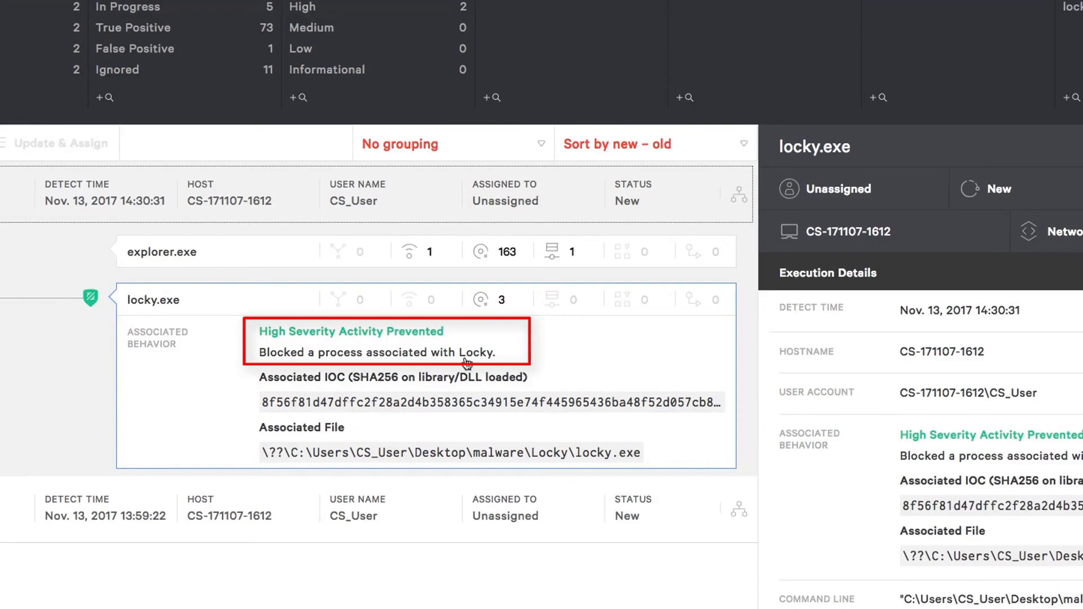
pyautogui.moveTo(6, 377)
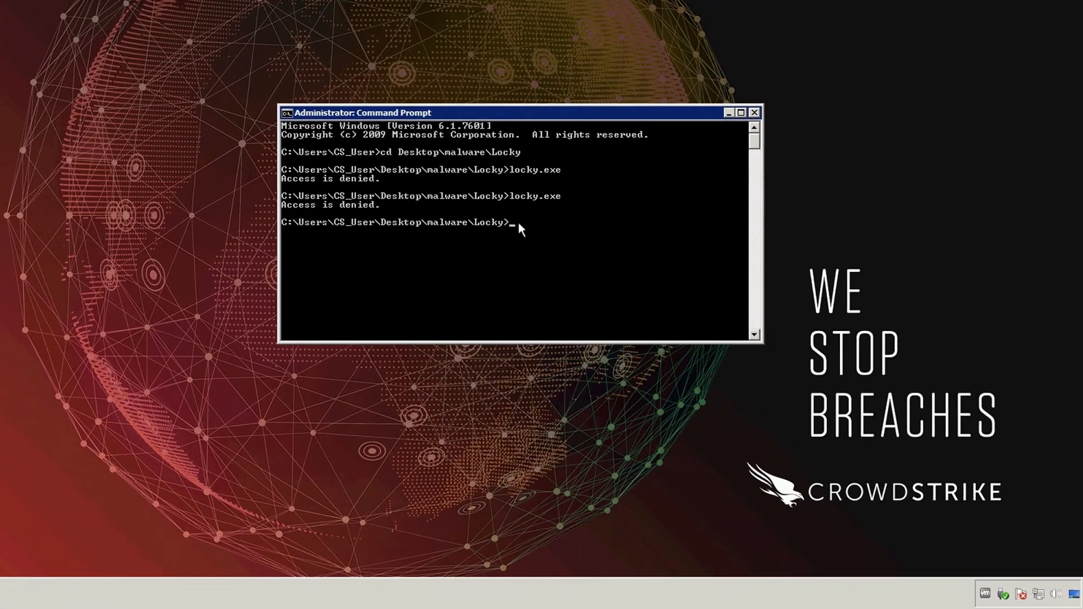
# Navigate up with cd .. and launch the cryptoshellv3 script via ./st
pyautogui.write('cd ..')
pyautogui.write('PowerShell')
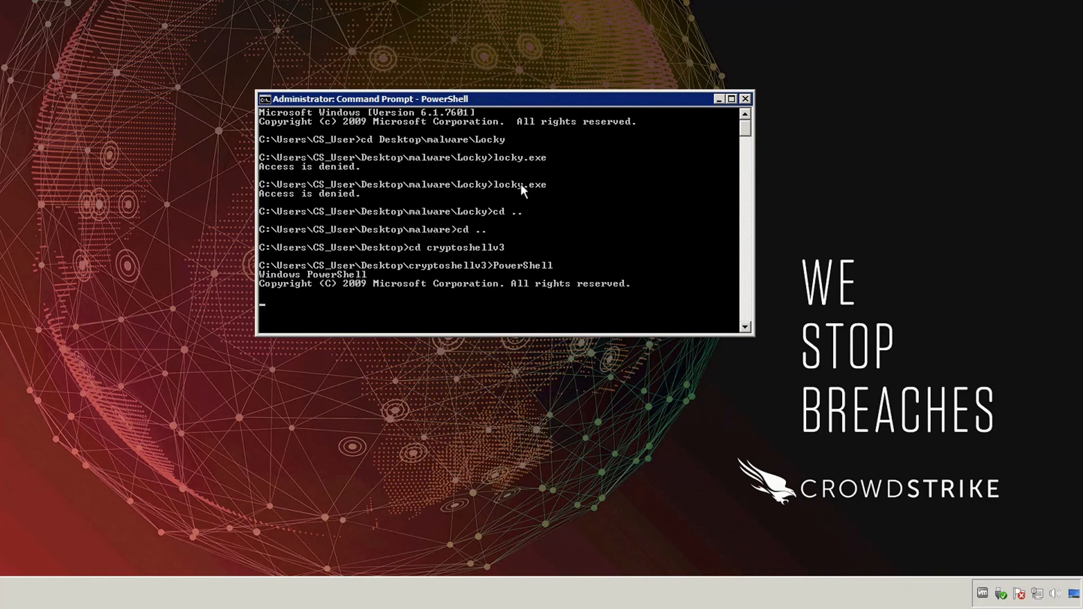
pyautogui.write('./st')
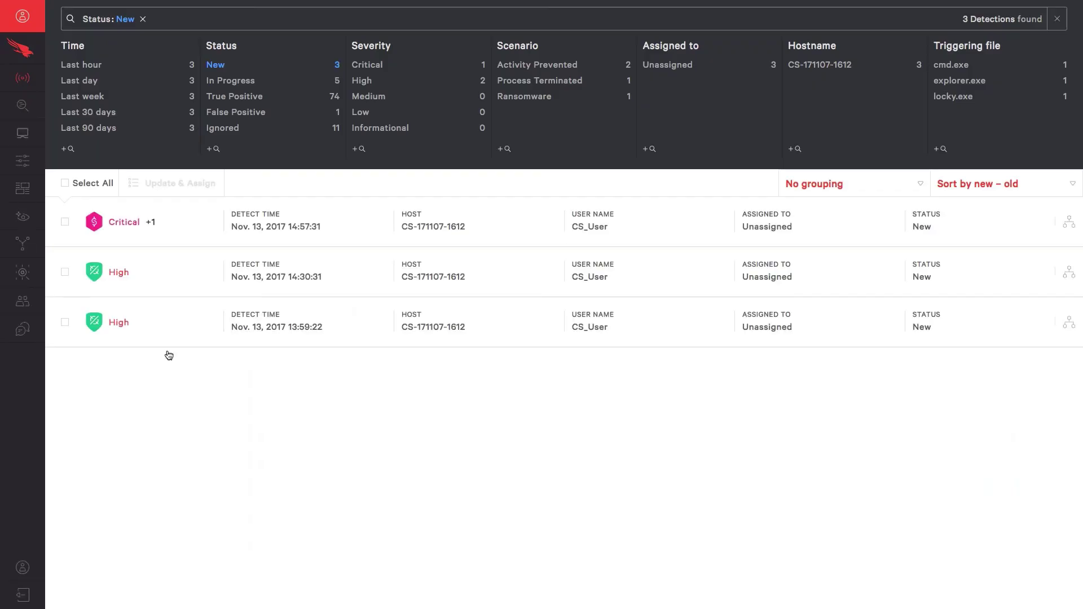
# Open the Critical detection showing Ransomware and Process Terminated behaviors
pyautogui.click(123, 222)
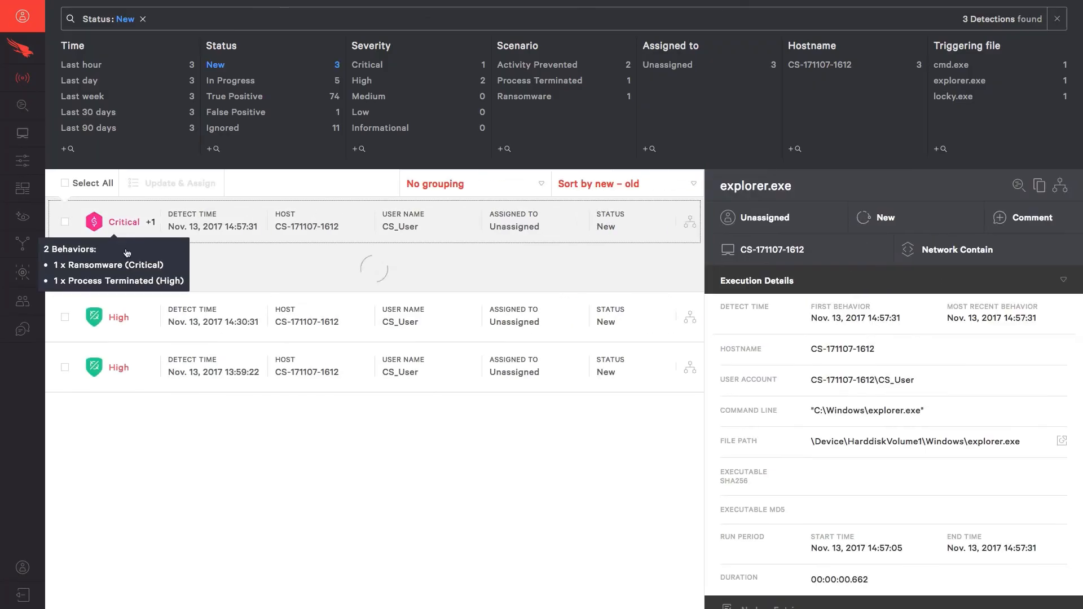